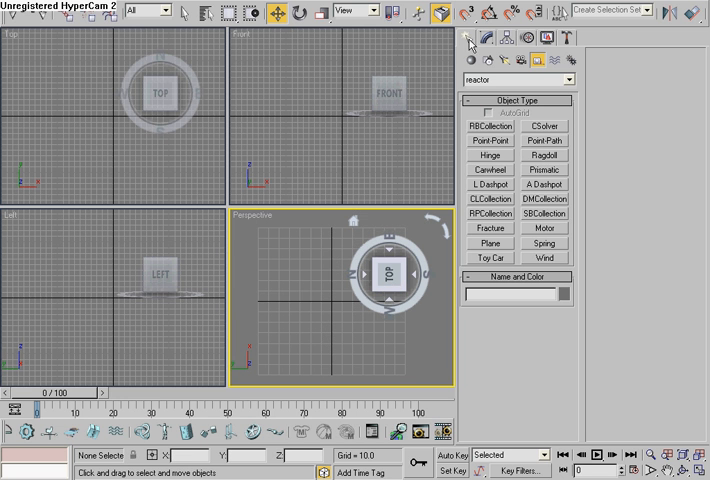
Create a Standard Primitives plane as the floor, then ready the Box tool
left_click(516, 80)
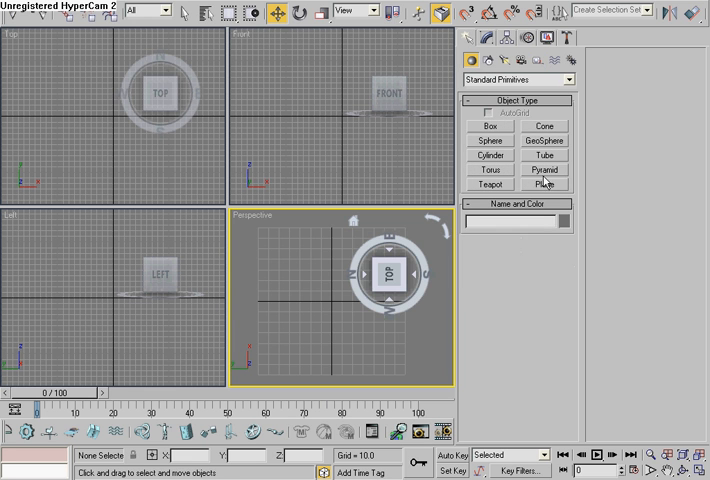
left_click(544, 184)
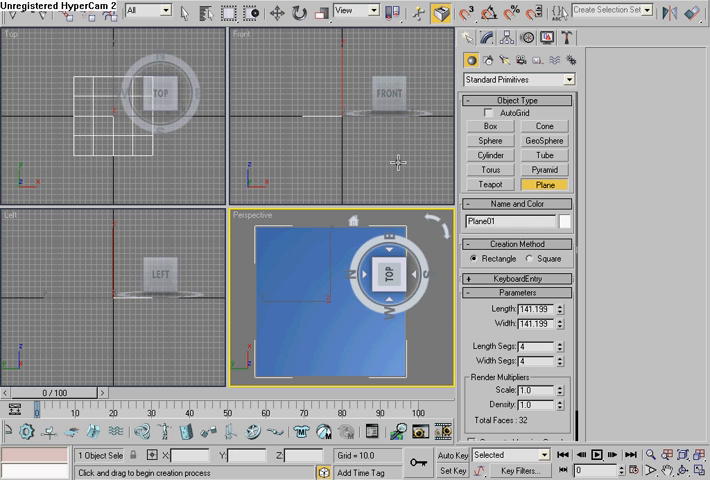
mouse_move(416, 28)
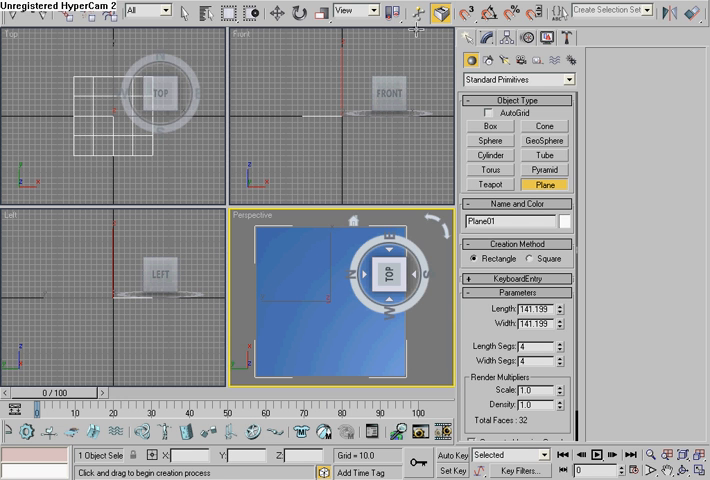
left_click(488, 126)
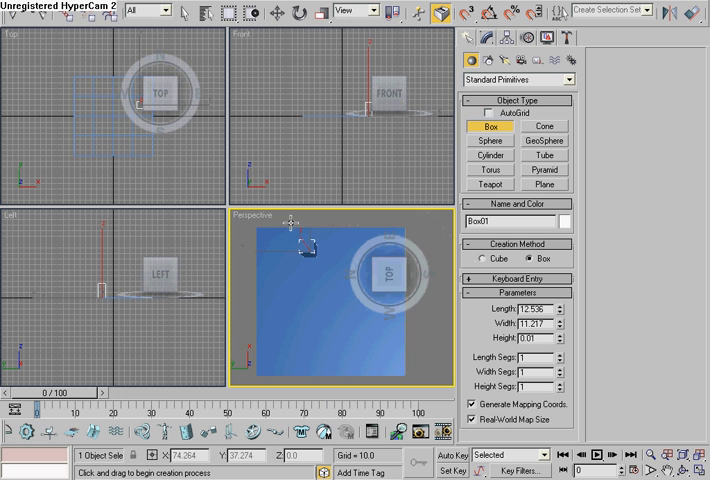
Draw a tall box on the plane and edit its dimension values
left_click_drag(310, 250, 310, 220)
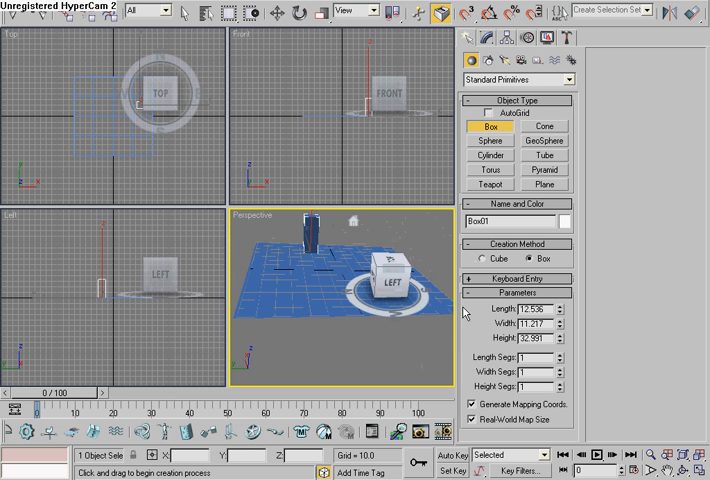
triple_click(532, 308)
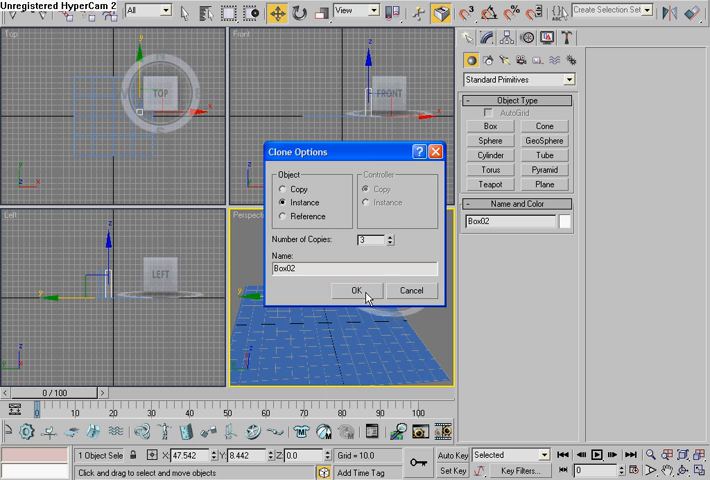
Clone the box as instances and line the four pins up in a row on the plane
left_click(356, 290)
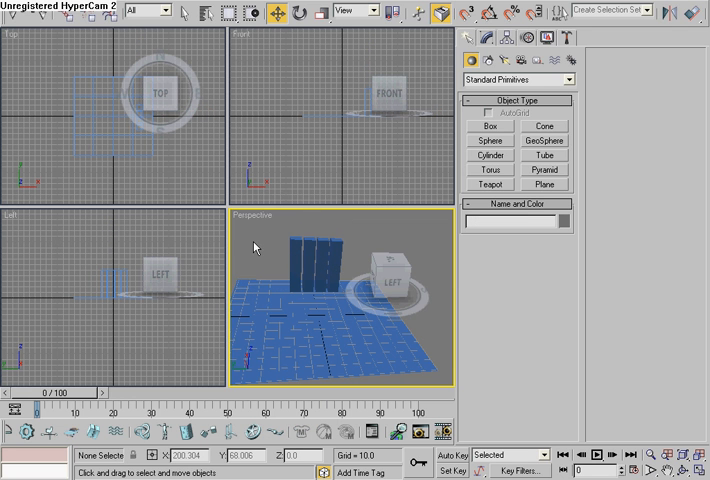
mouse_move(256, 248)
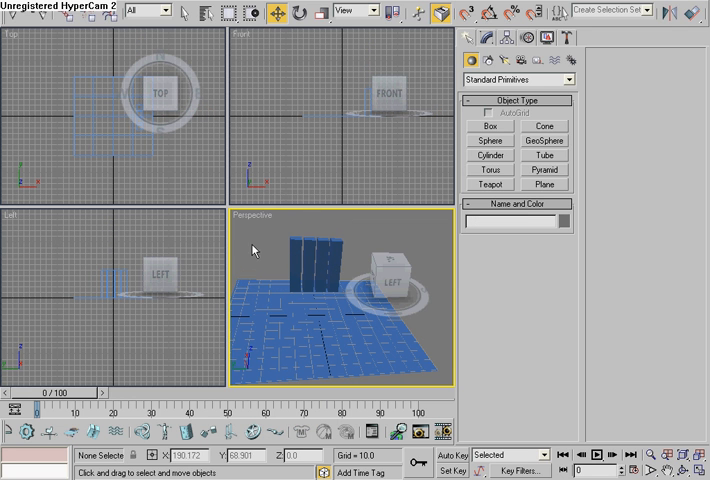
left_click_drag(258, 238, 320, 258)
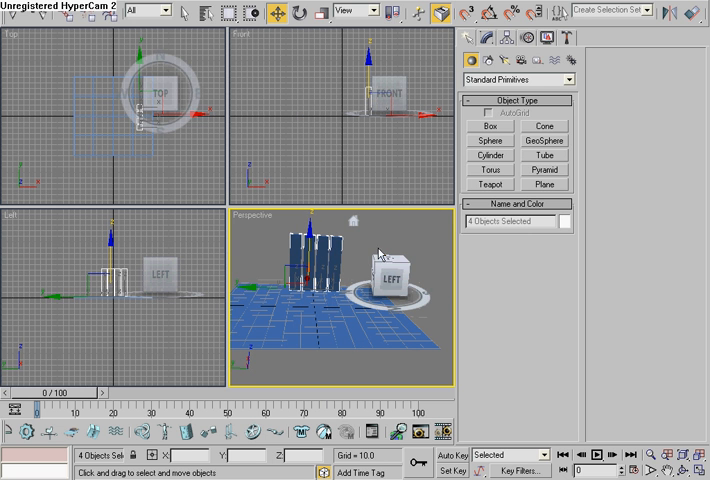
mouse_move(492, 164)
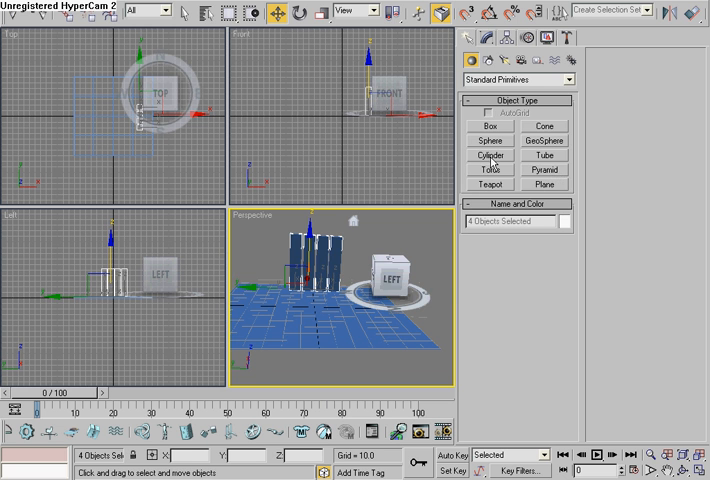
left_click(490, 140)
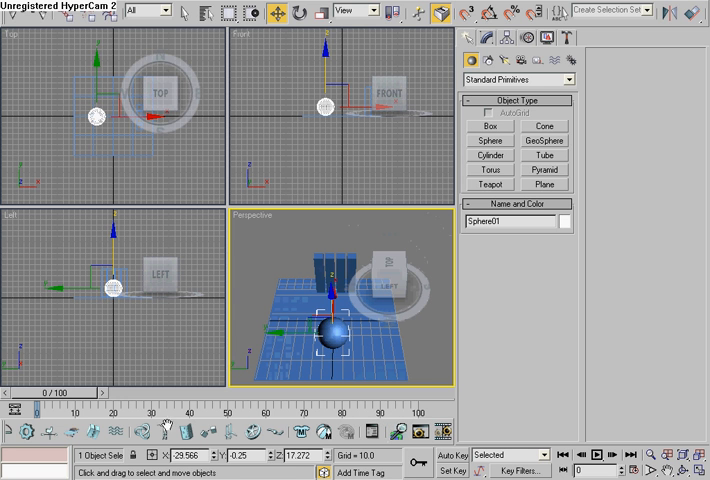
mouse_move(284, 424)
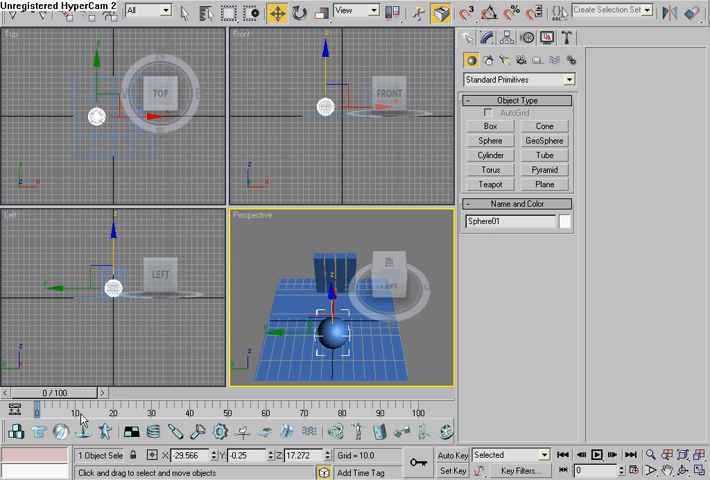
mouse_move(16, 434)
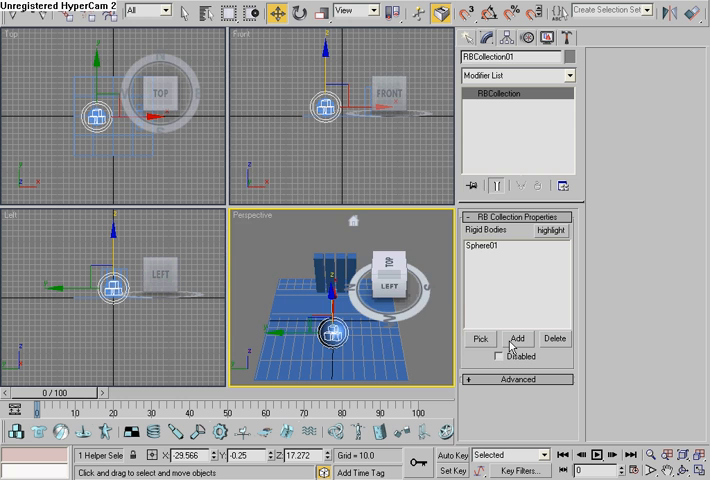
Add the plane and four boxes to the rigid body collection and show the plane's properties
left_click(478, 338)
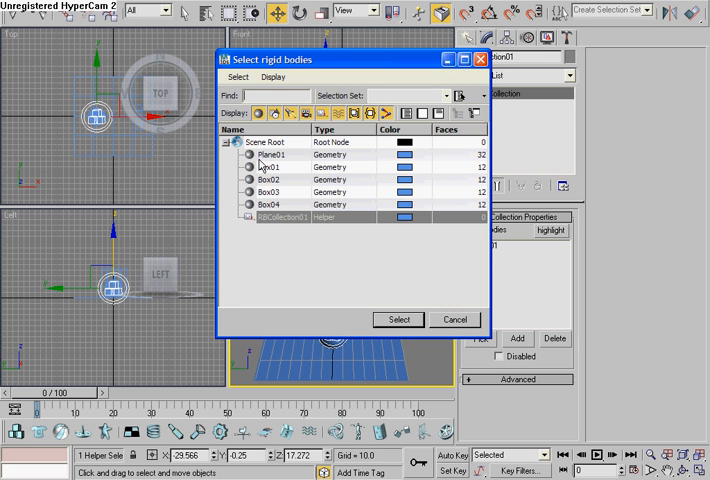
left_click(290, 154)
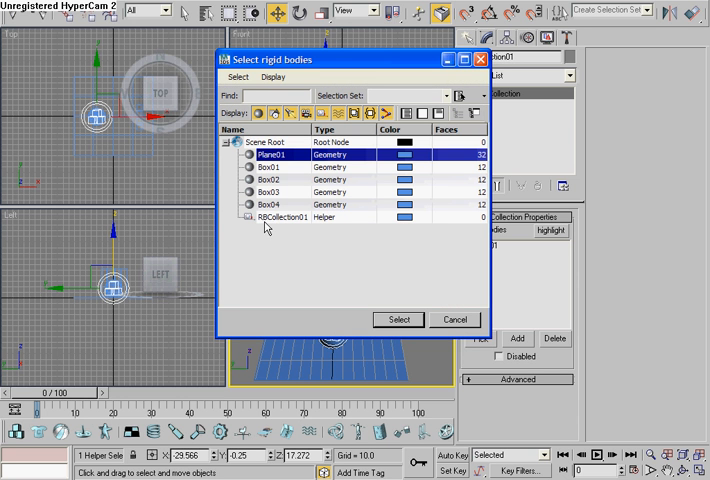
mouse_move(276, 220)
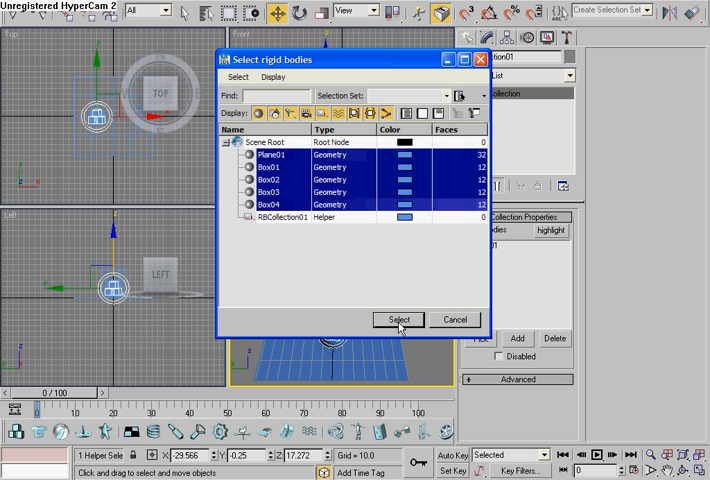
left_click(398, 320)
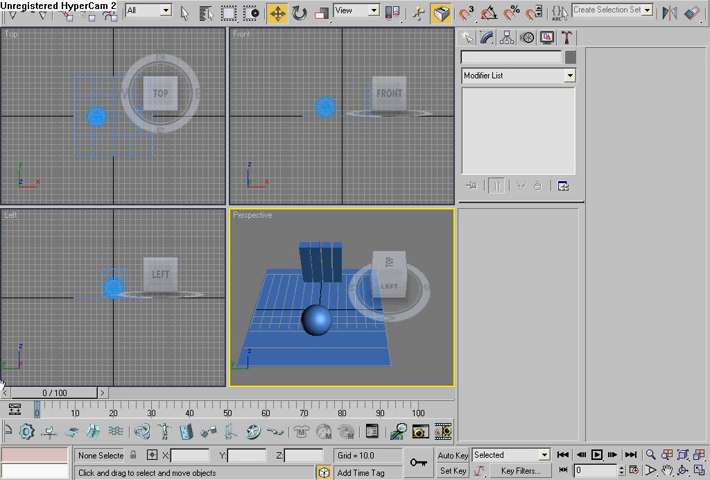
mouse_move(376, 432)
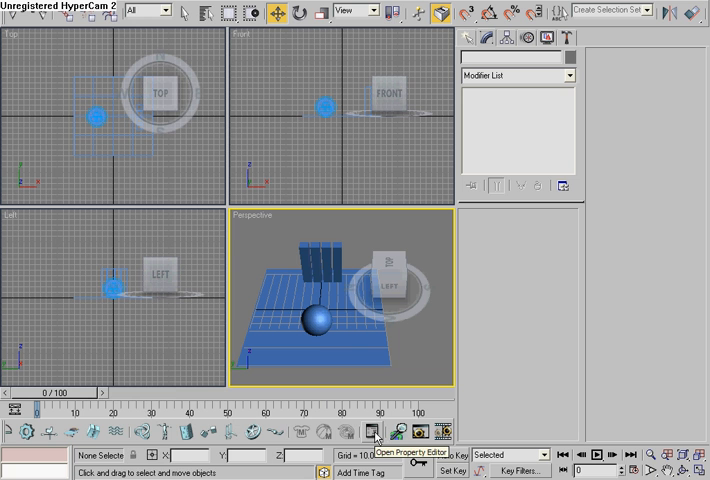
left_click(376, 432)
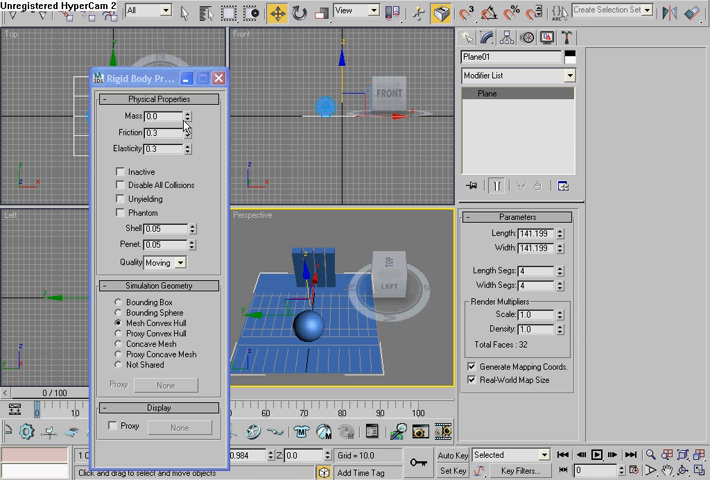
Tick Inactive for Plane01 in the Rigid Body Properties dialog
left_click(116, 172)
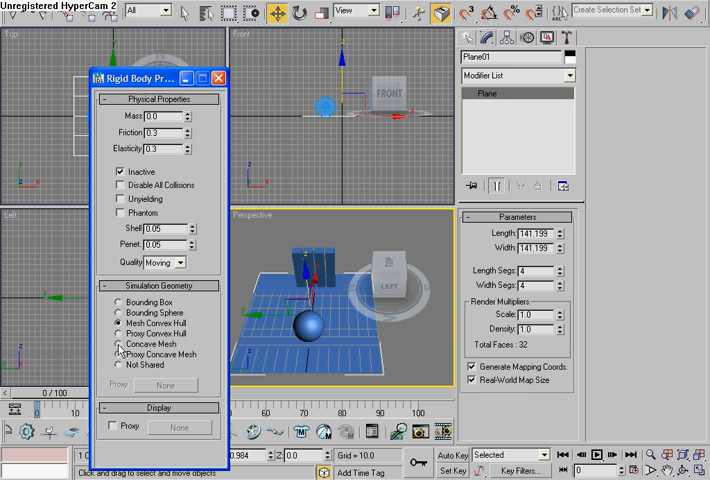
left_click(218, 78)
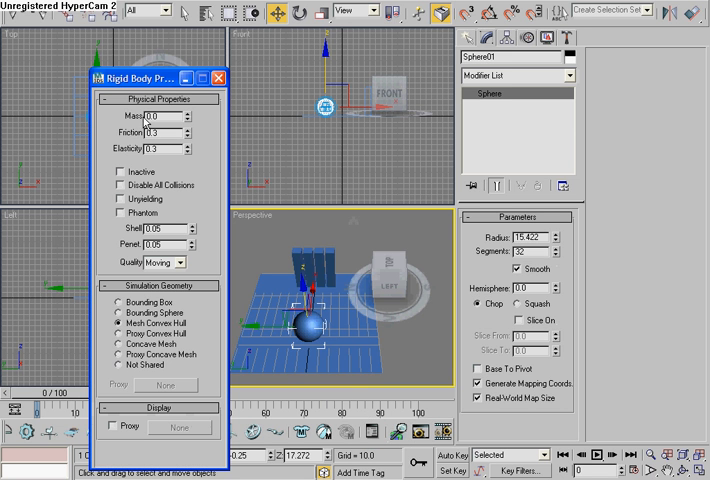
mouse_move(202, 136)
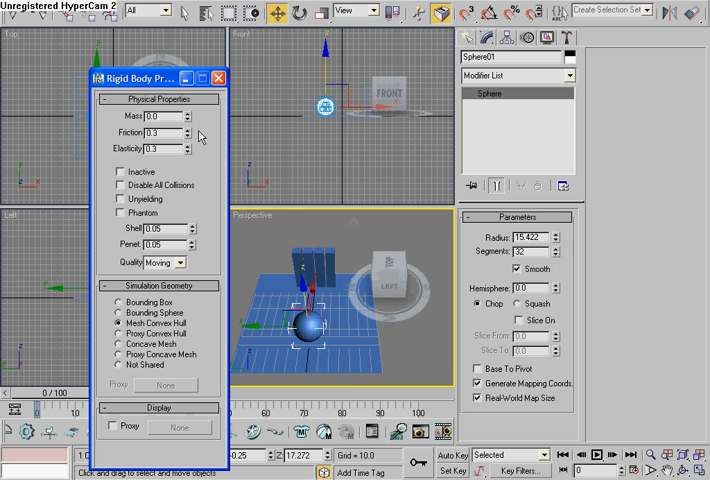
Set Sphere01's mass to 10, adjust its friction, and tick Unyielding
triple_click(160, 116)
type("10")
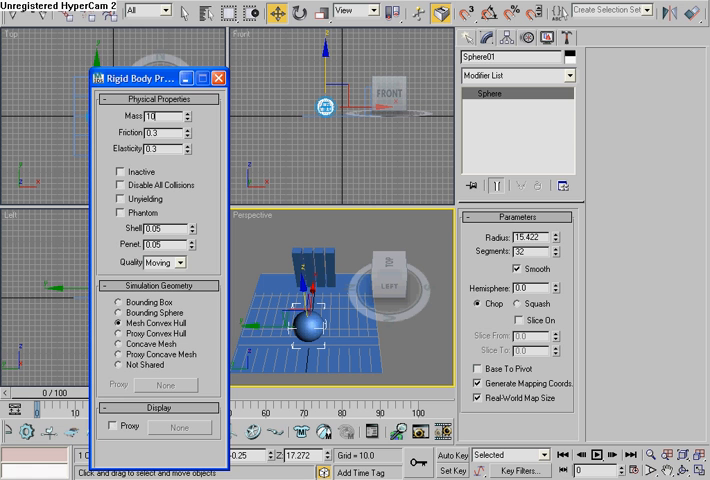
triple_click(152, 132)
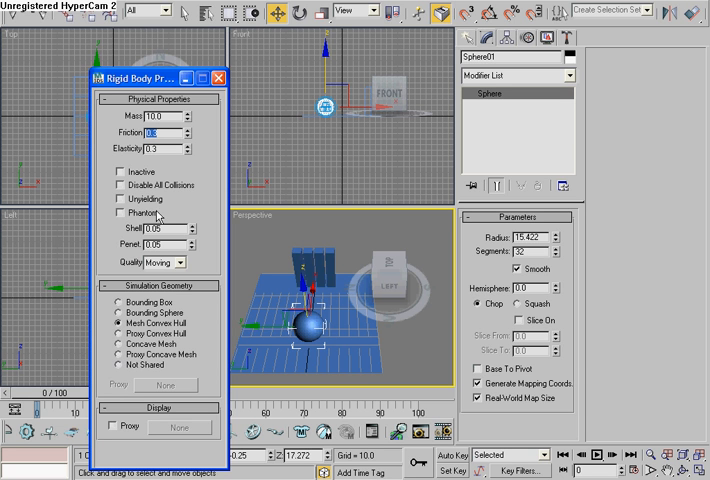
mouse_move(132, 284)
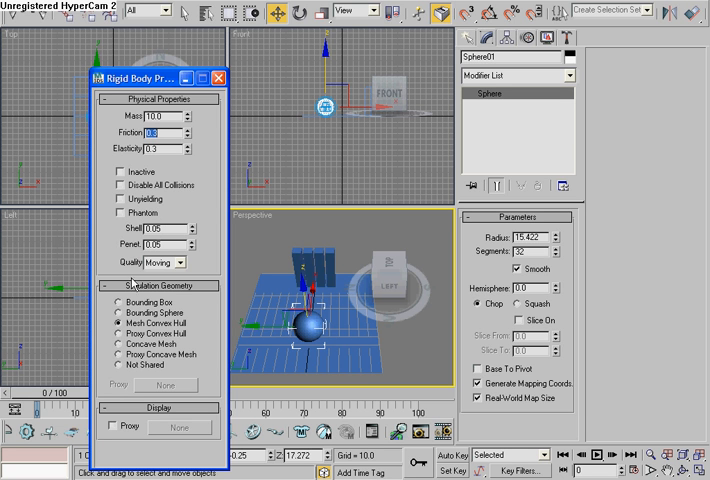
left_click(120, 200)
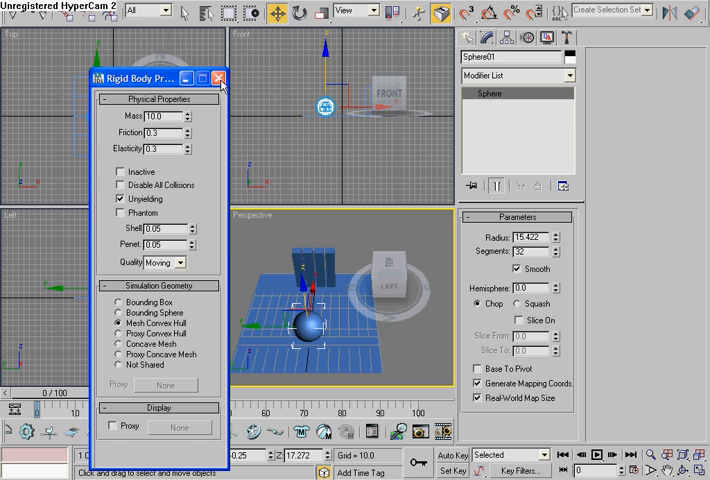
left_click(224, 78)
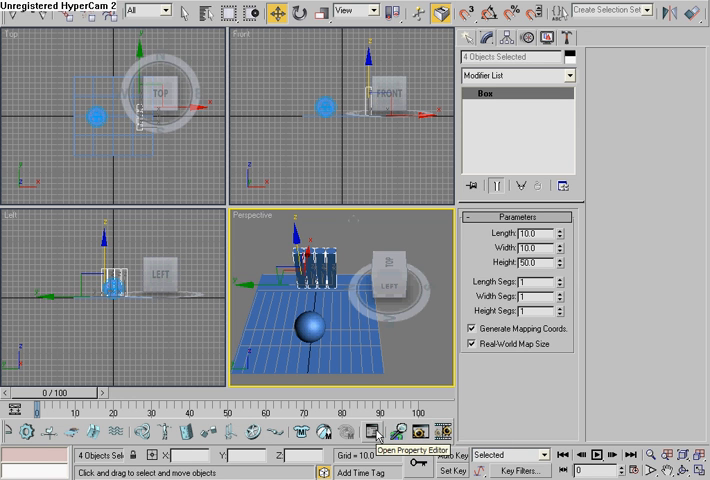
Set the four pins' simulation geometry to Bounding Box
left_click(378, 424)
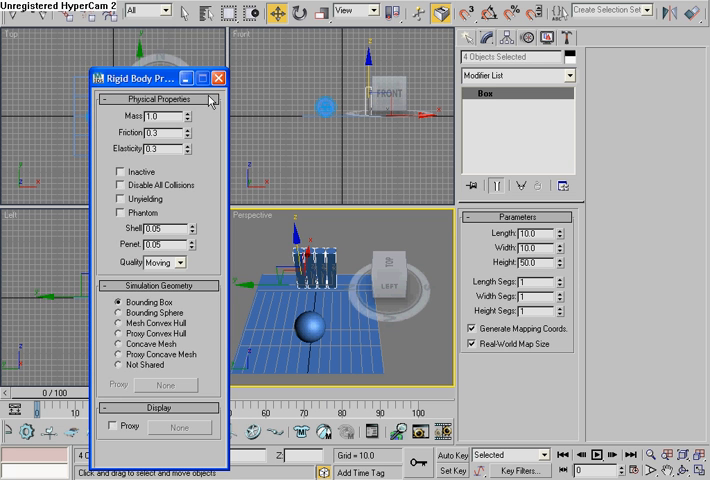
left_click(218, 78)
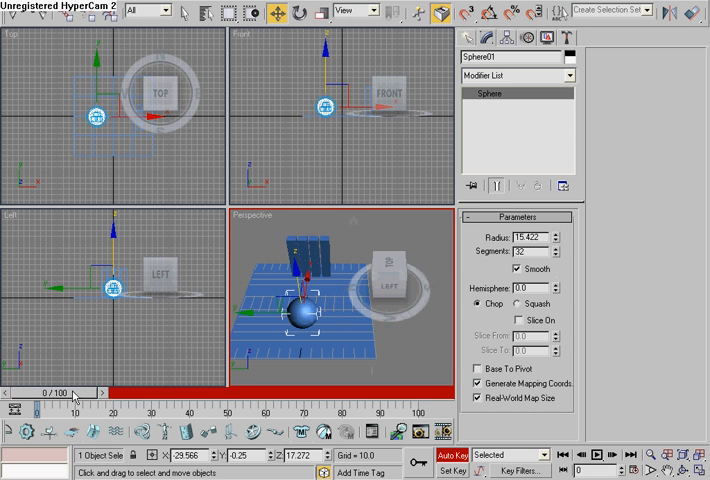
Key the sphere at a later frame inside the pins and scrub through its roll
left_click_drag(76, 392, 144, 392)
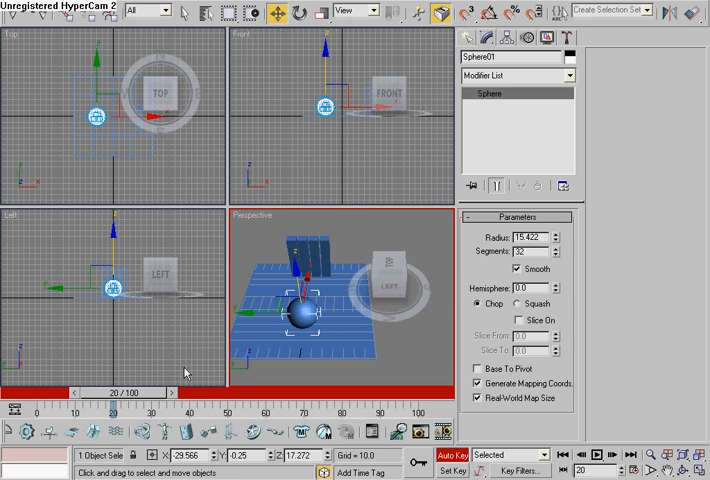
mouse_move(204, 308)
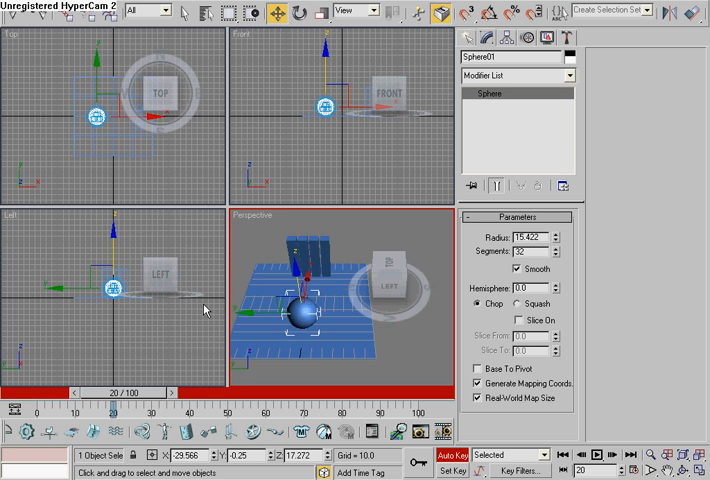
mouse_move(152, 416)
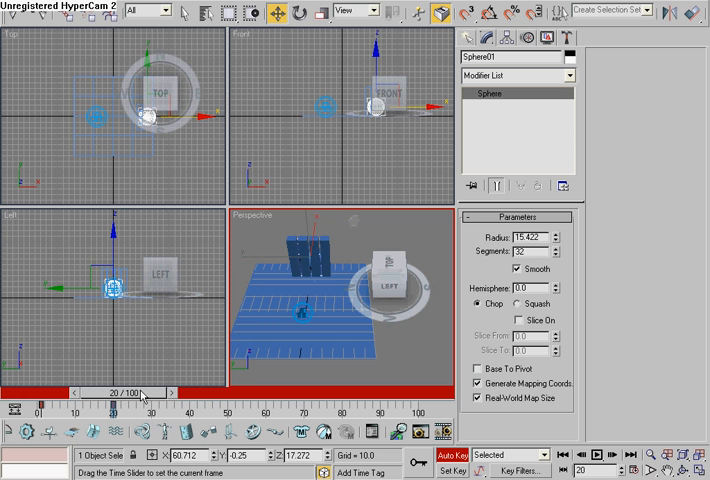
left_click_drag(144, 392, 116, 392)
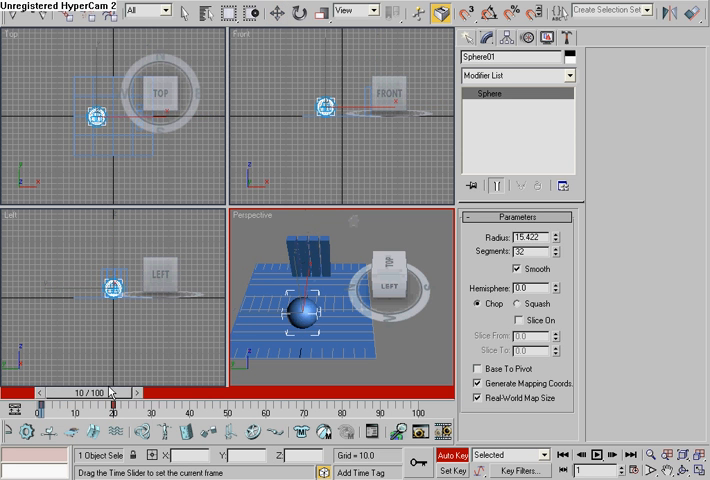
left_click_drag(108, 392, 48, 392)
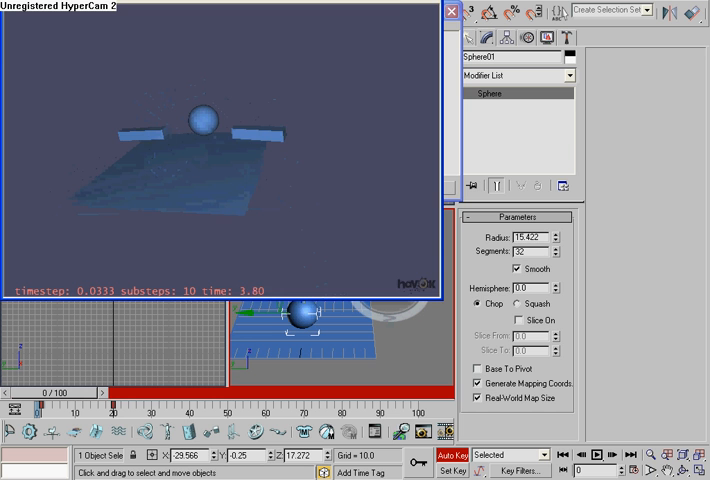
left_click(440, 12)
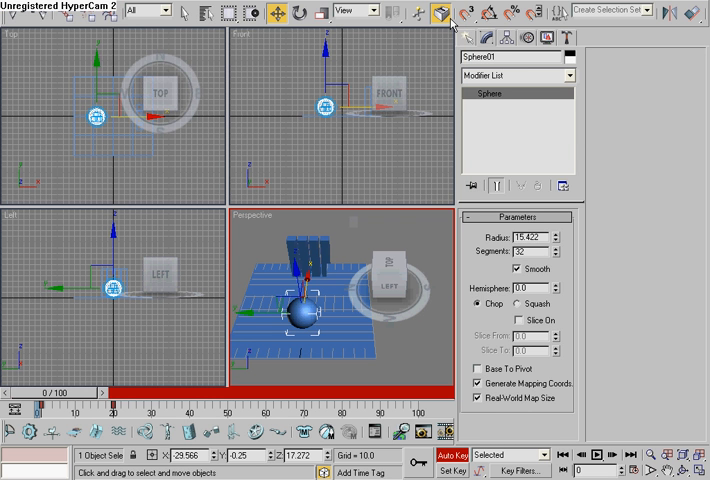